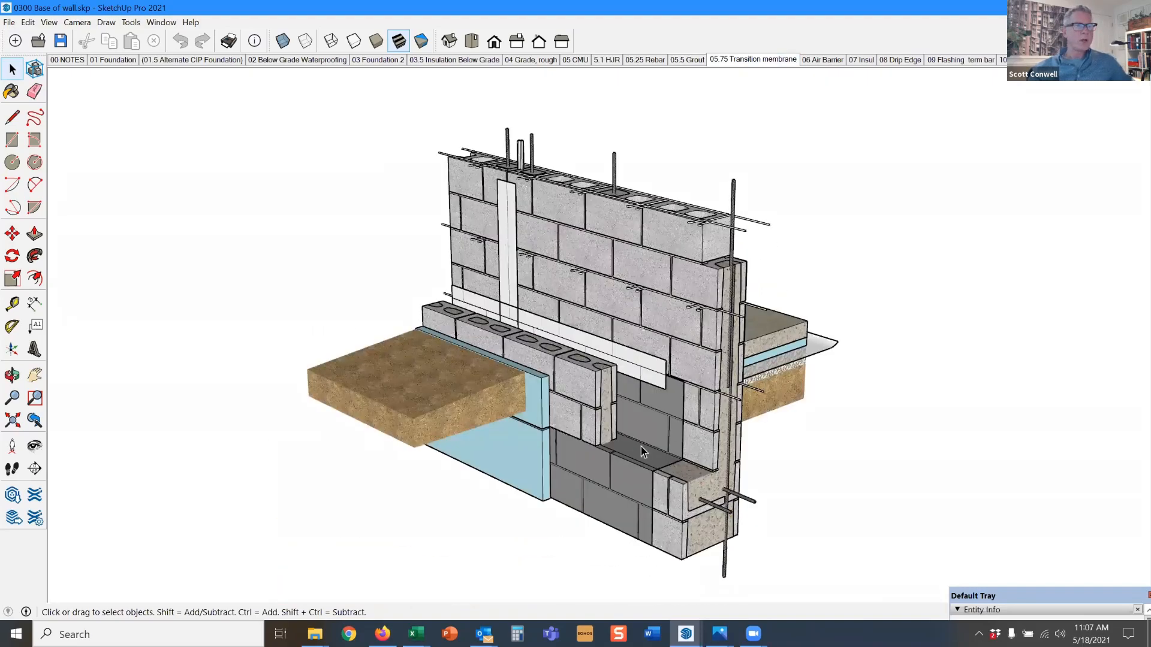
pyautogui.moveTo(562, 333)
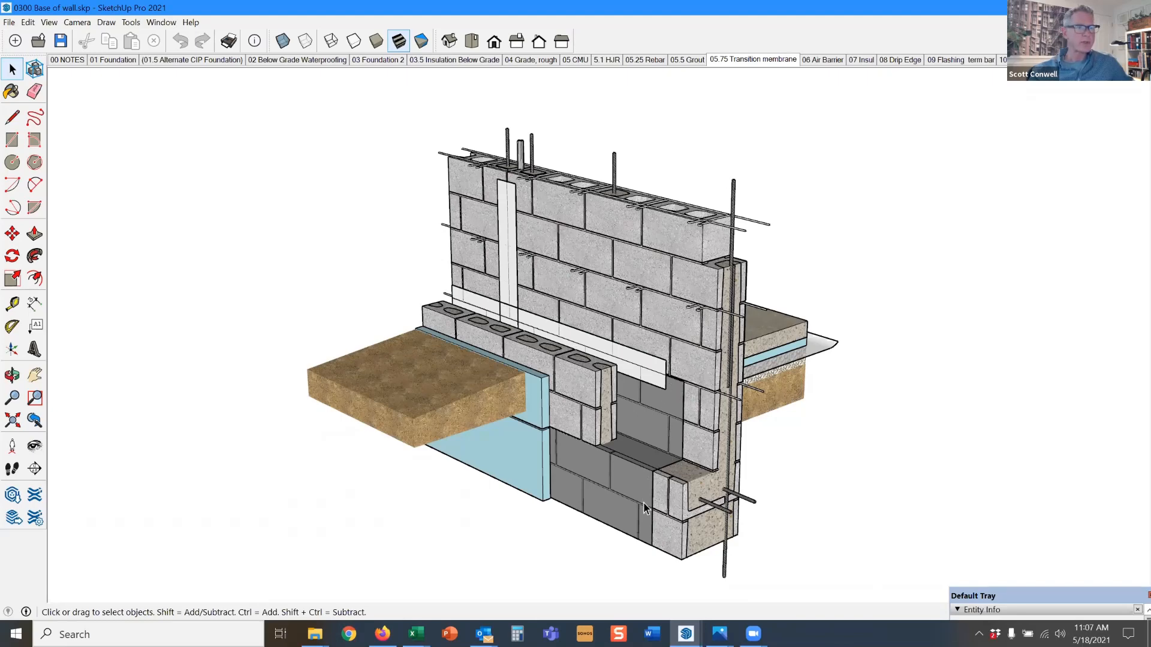
pyautogui.moveTo(686, 388)
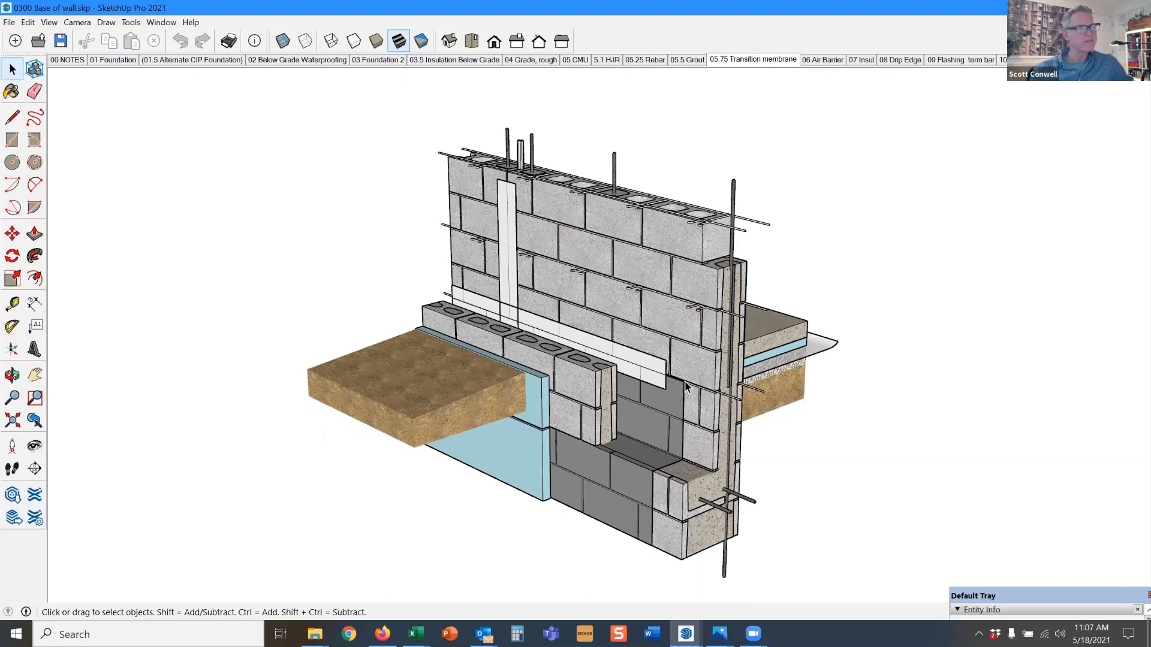
# Step: Step from the 06 Air Barrier scene to the 07 Insul scene
pyautogui.click(822, 59)
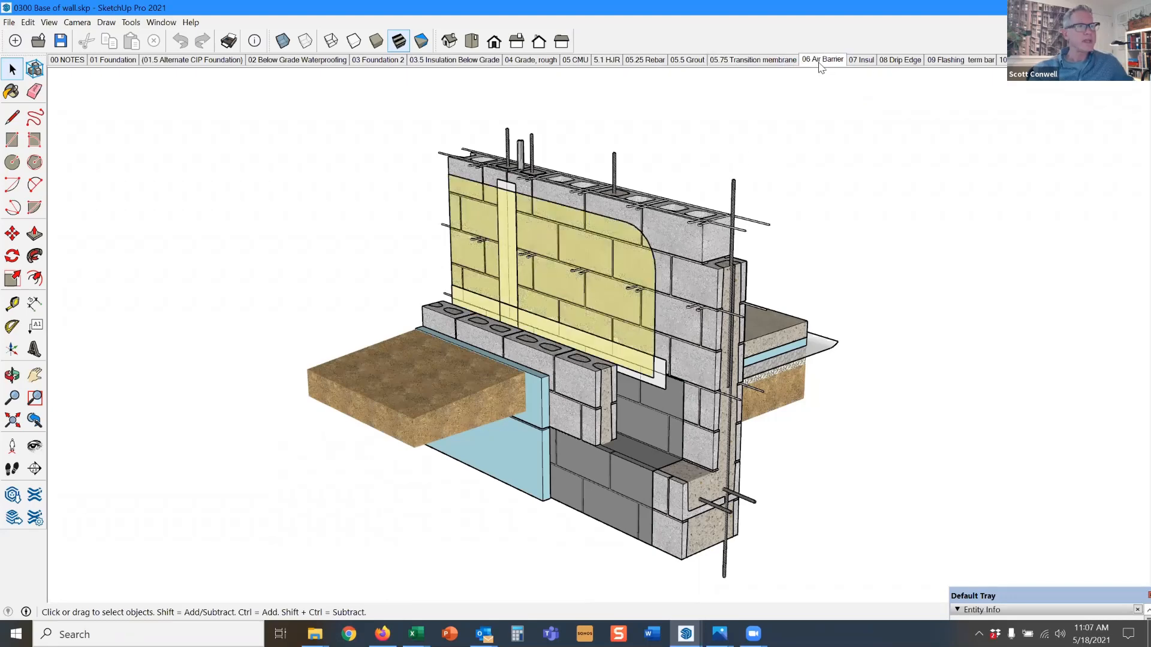
pyautogui.moveTo(620, 330)
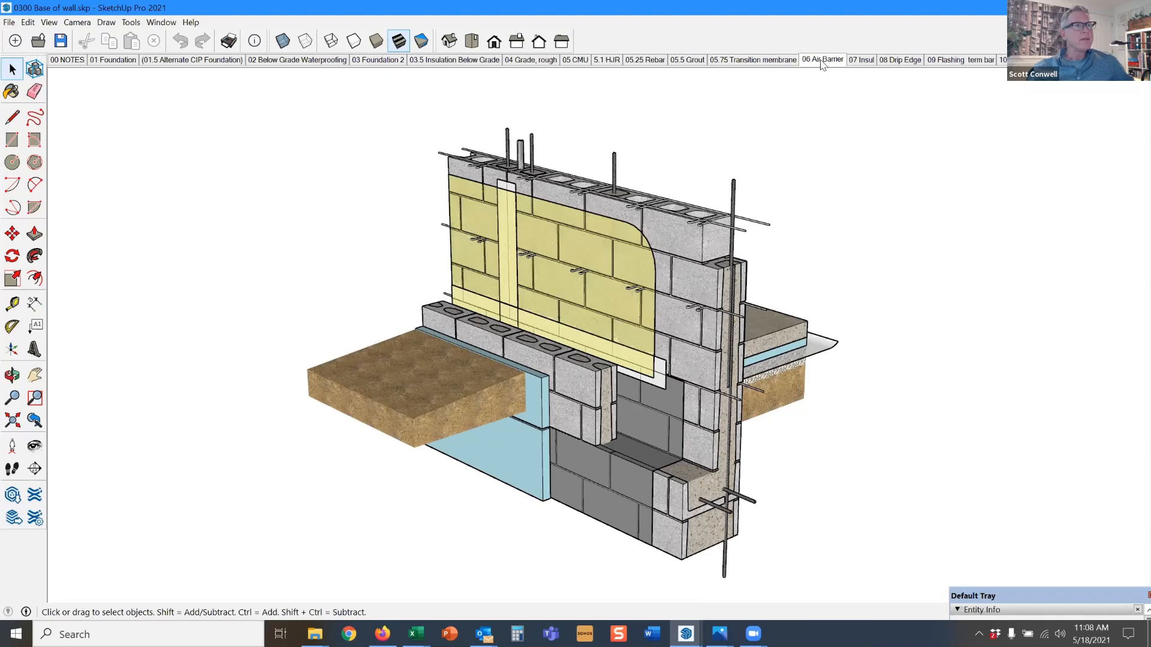
pyautogui.moveTo(834, 68)
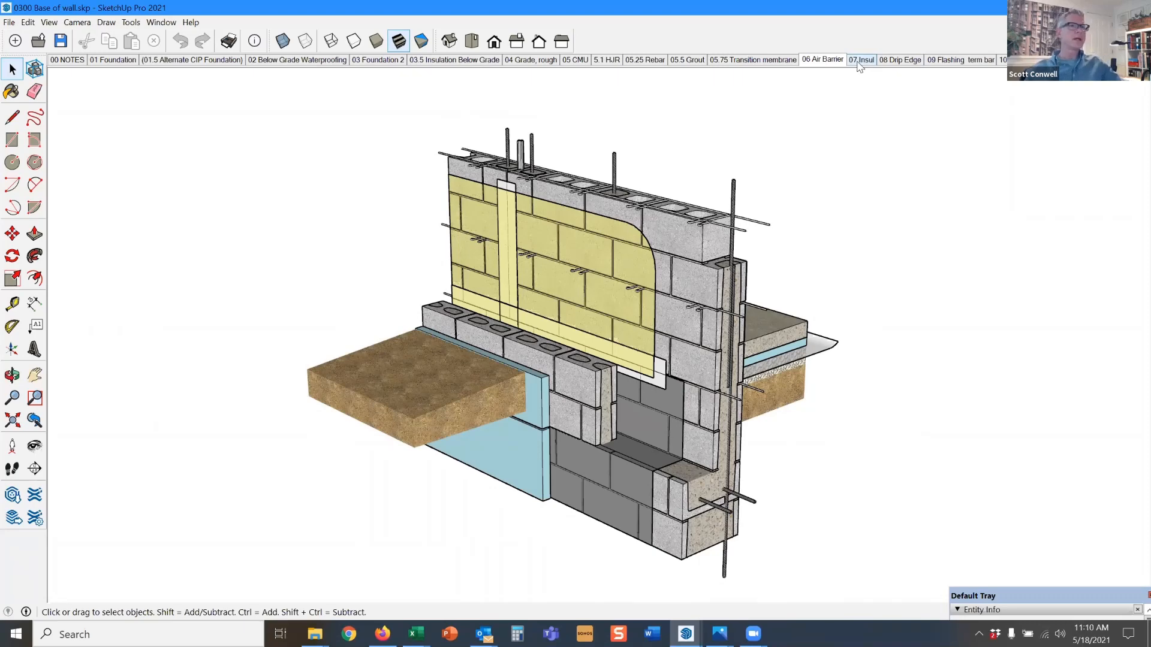
pyautogui.click(860, 59)
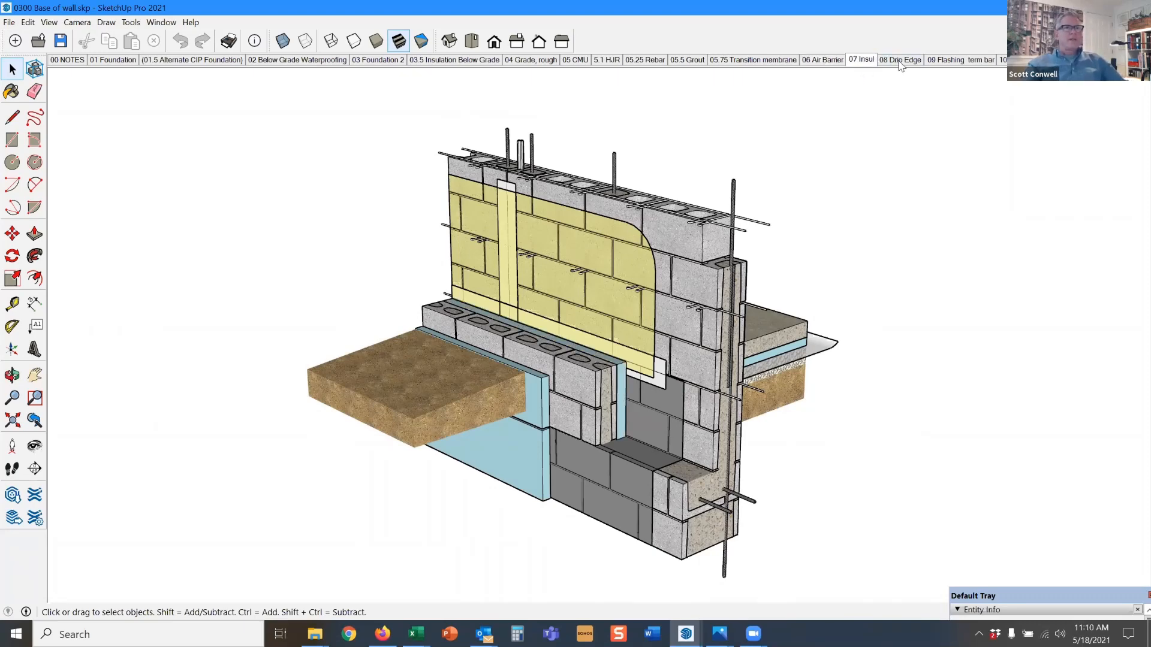
# Step: Switch to the 08 Drip Edge scene showing metal drip edge on the block ledge
pyautogui.click(900, 59)
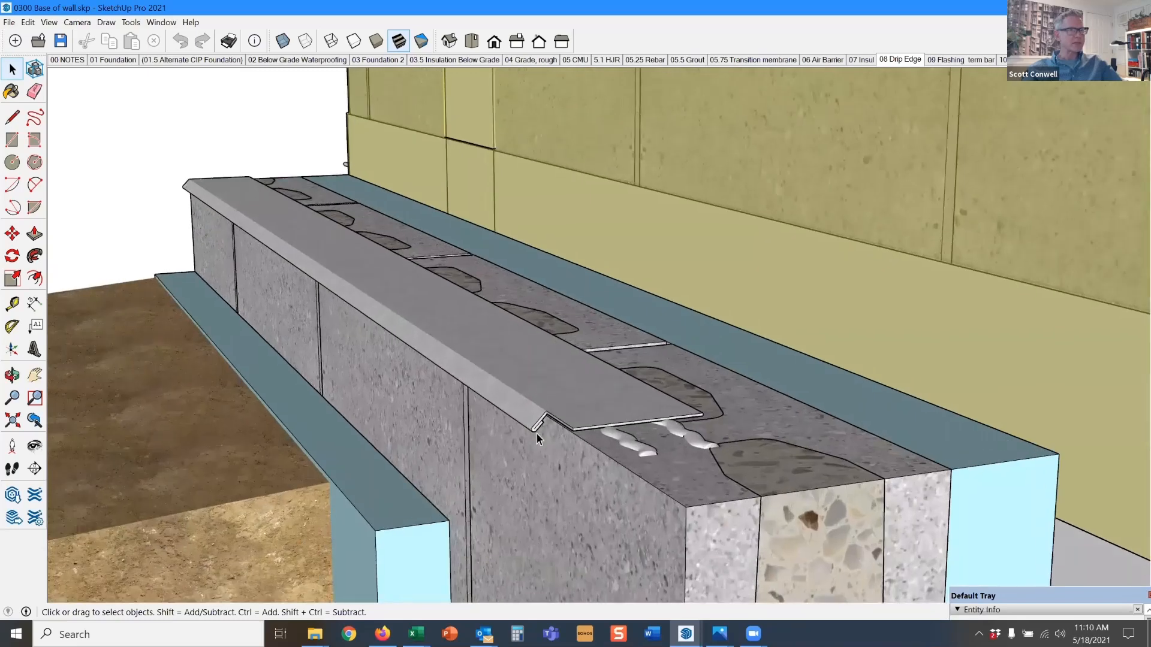
pyautogui.moveTo(511, 422)
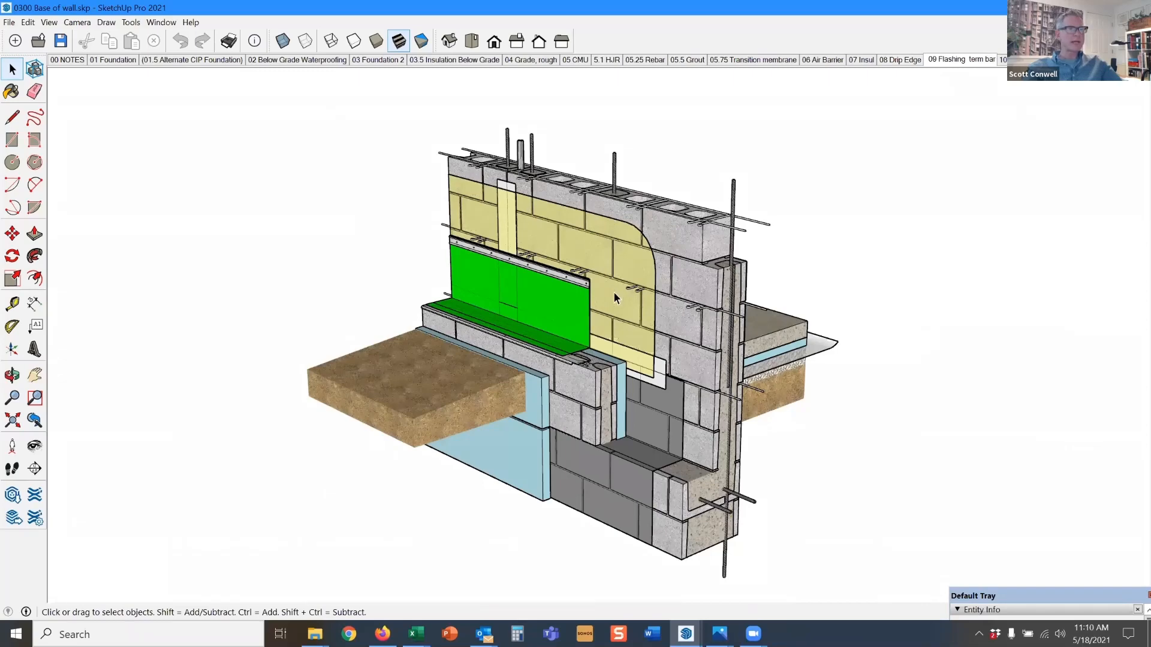
# Step: Zoom in close on the green through-wall flashing and its termination bar
pyautogui.moveTo(615, 298); pyautogui.dragTo(605, 414)
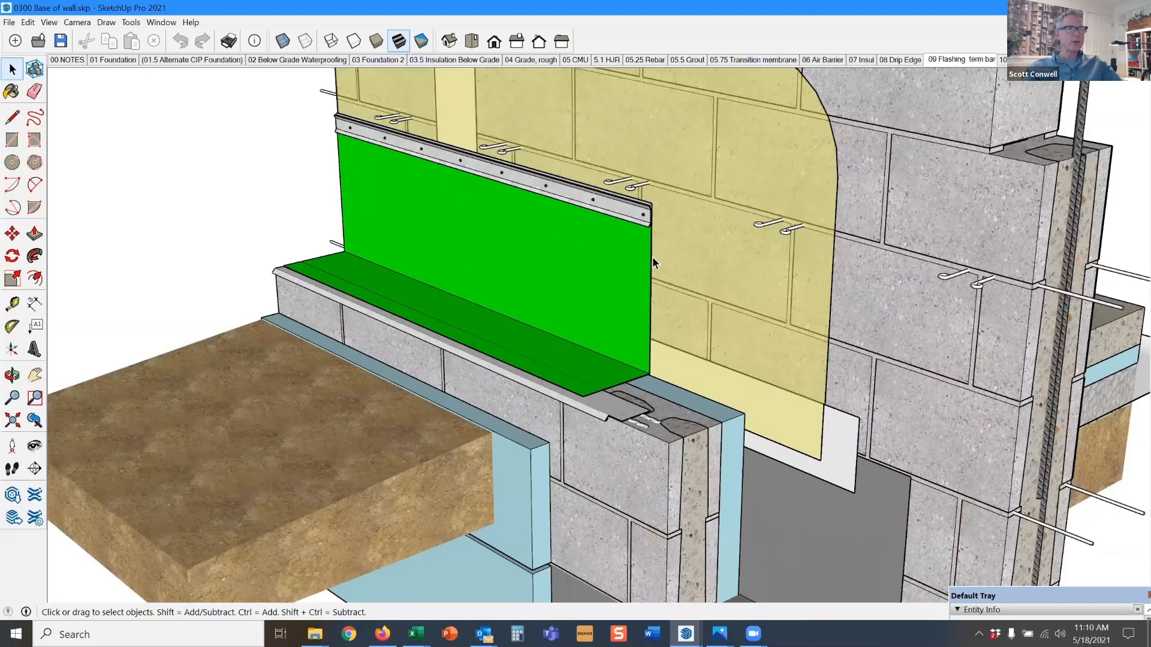
pyautogui.moveTo(644, 314)
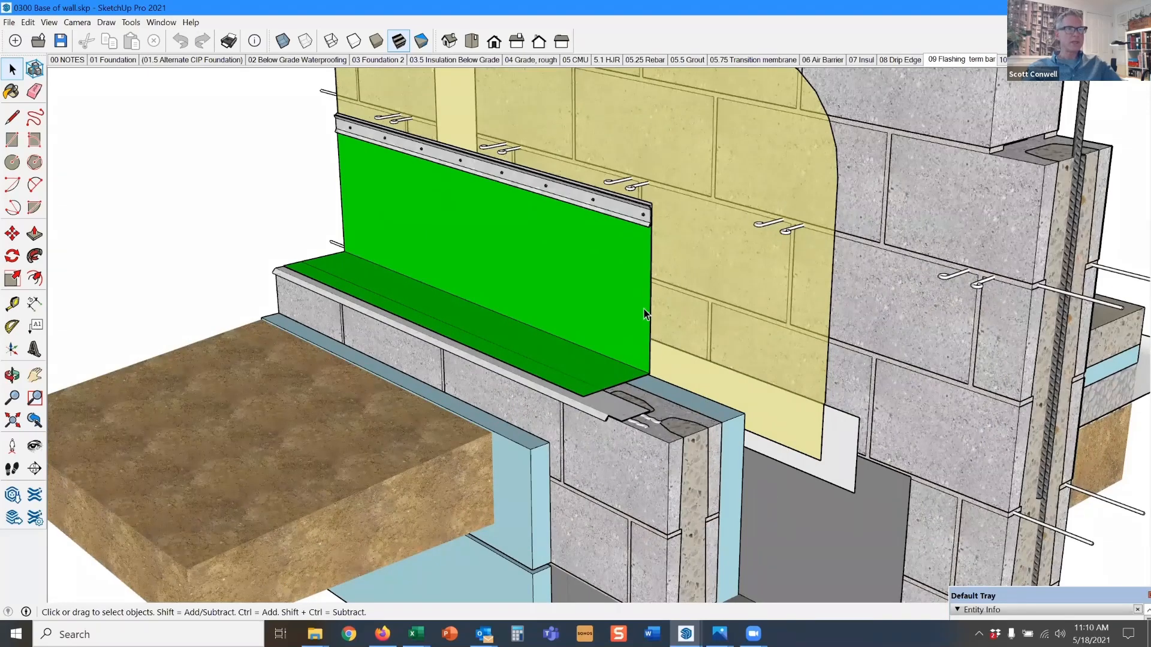
pyautogui.moveTo(661, 357)
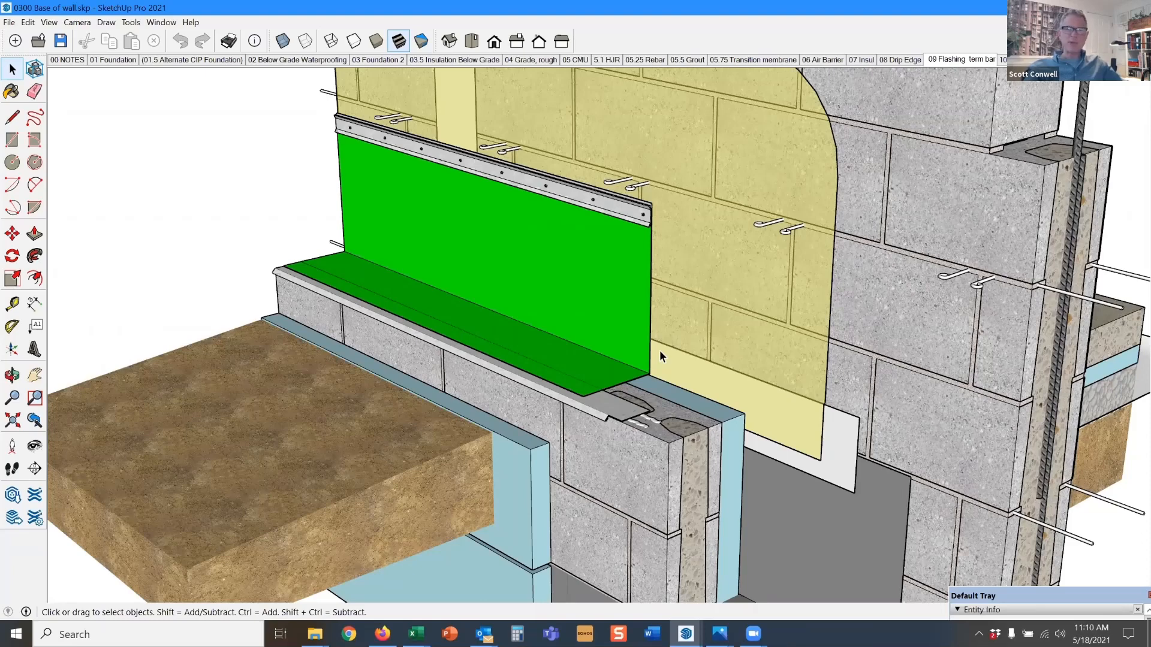
pyautogui.moveTo(727, 298)
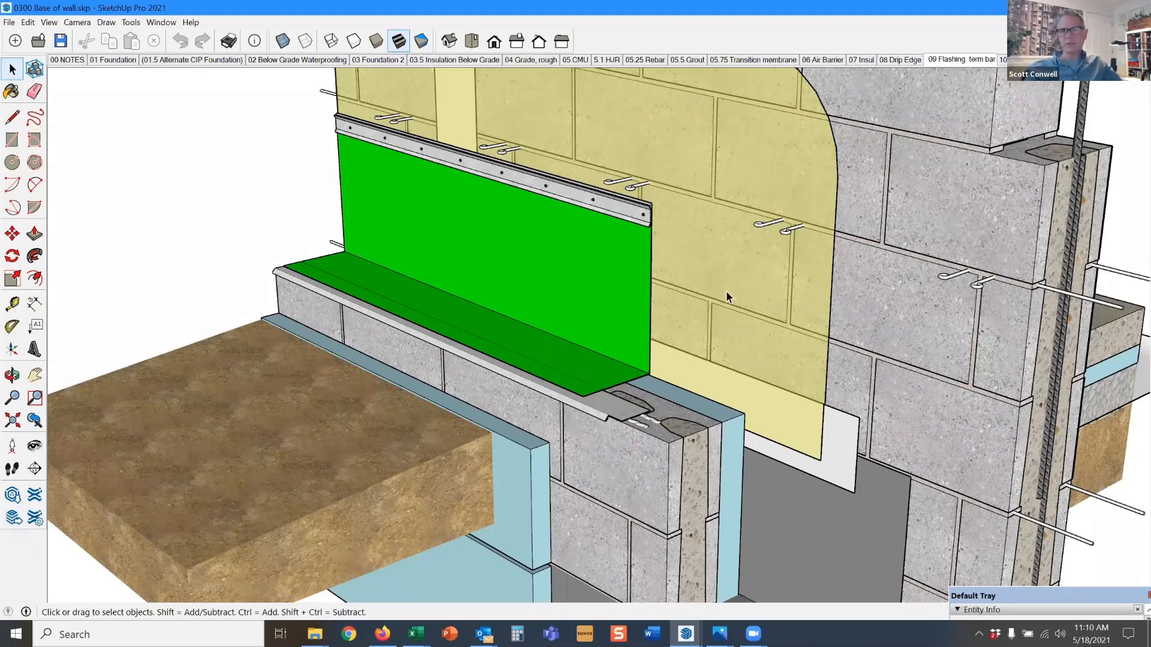
pyautogui.moveTo(732, 294)
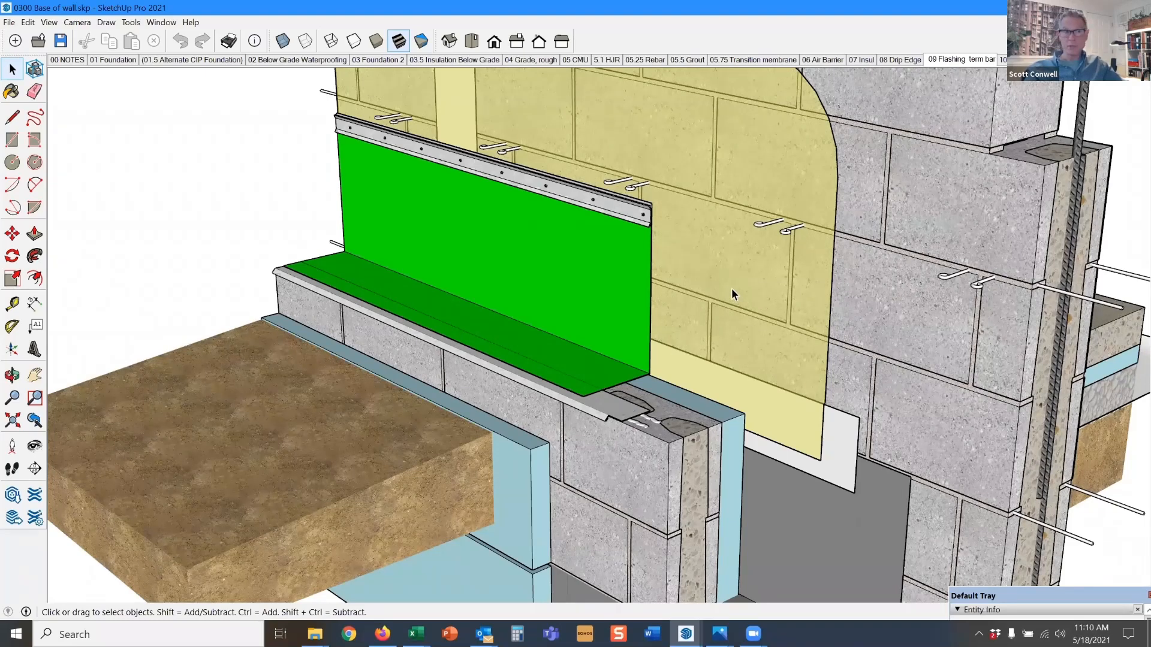
pyautogui.moveTo(752, 305)
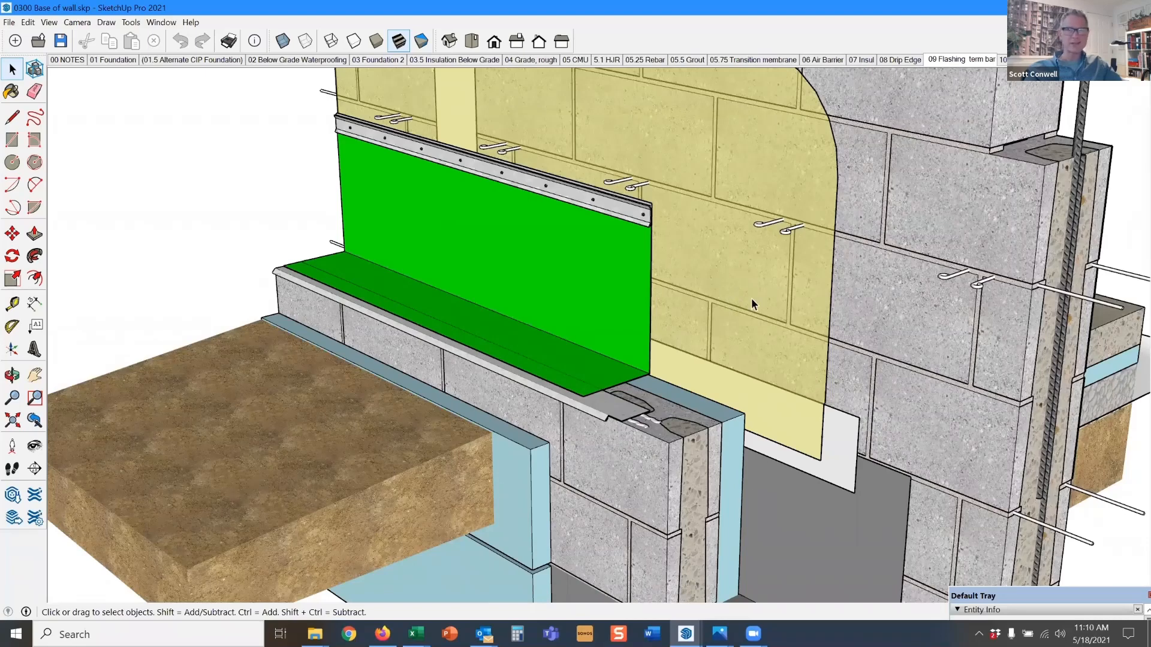
pyautogui.moveTo(694, 298)
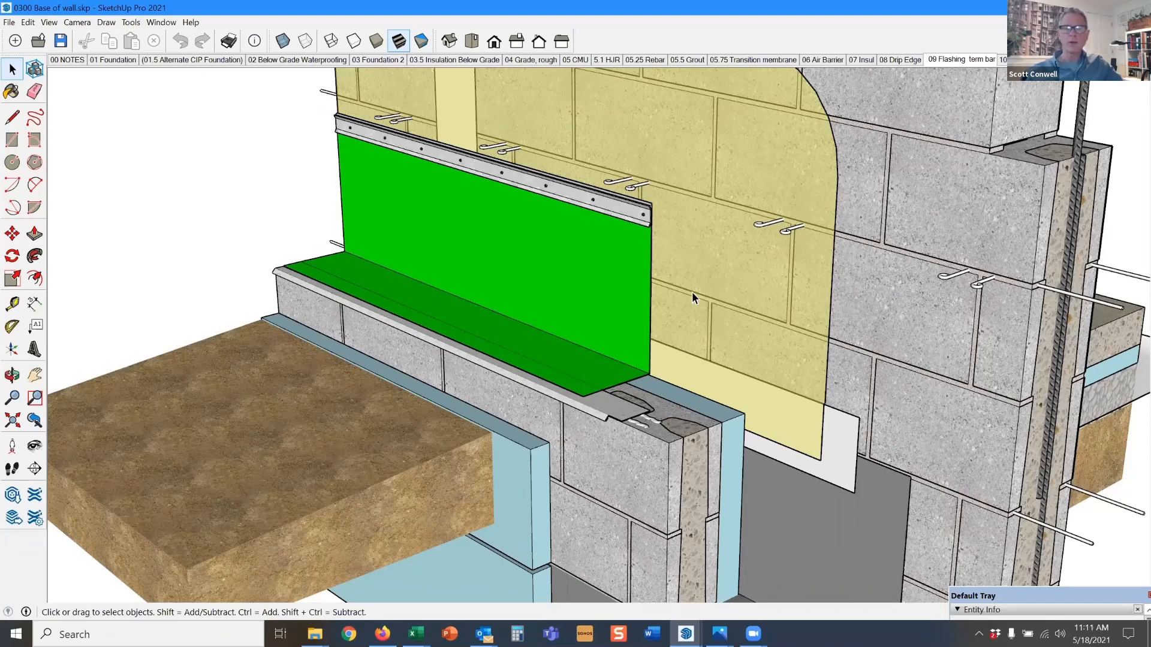
pyautogui.moveTo(683, 298)
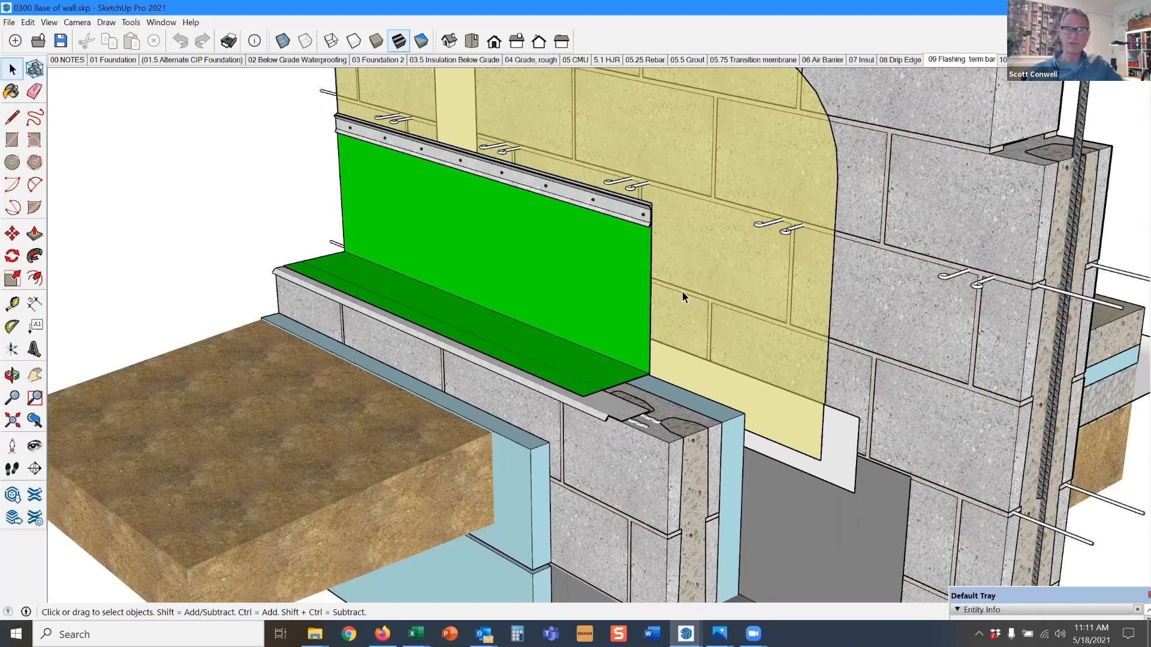